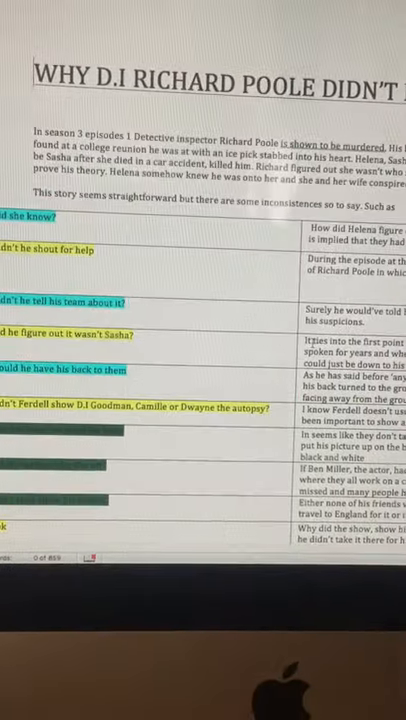
pyautogui.scroll(-3)
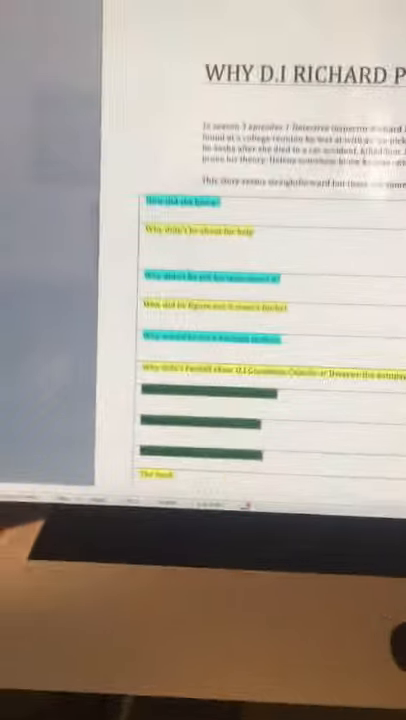
pyautogui.scroll(-3)
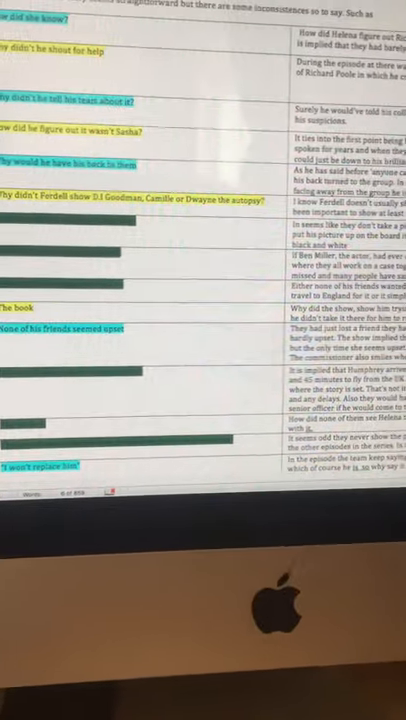
pyautogui.scroll(-3)
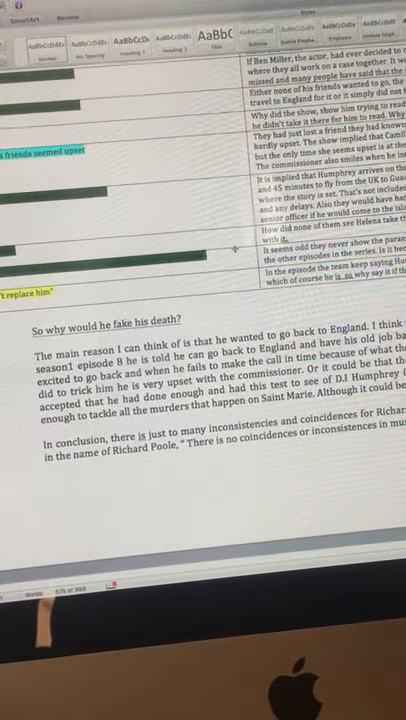
pyautogui.scroll(-3)
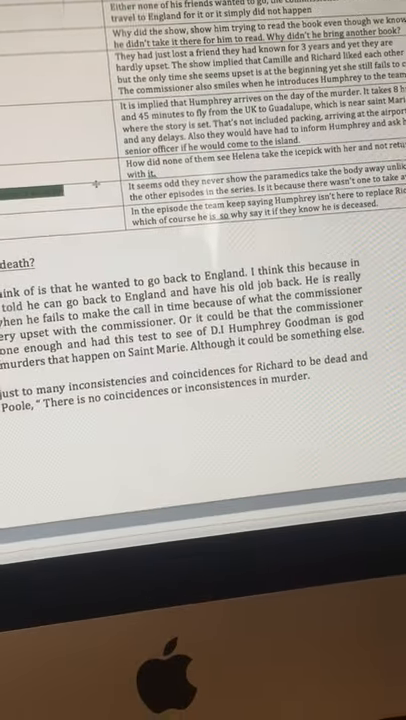